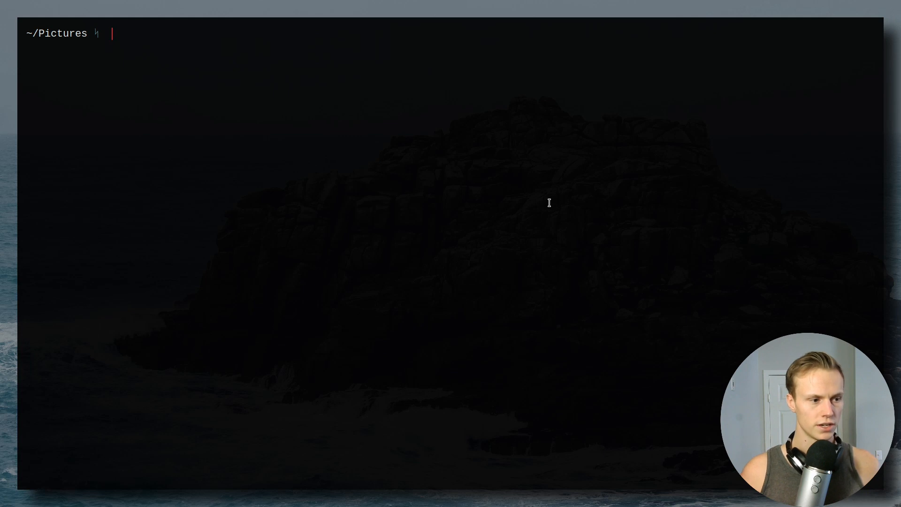
Run the open alias on a file from the ~/Pictures prompt.
{"action": "type", "text": "o schedule.pdf"}
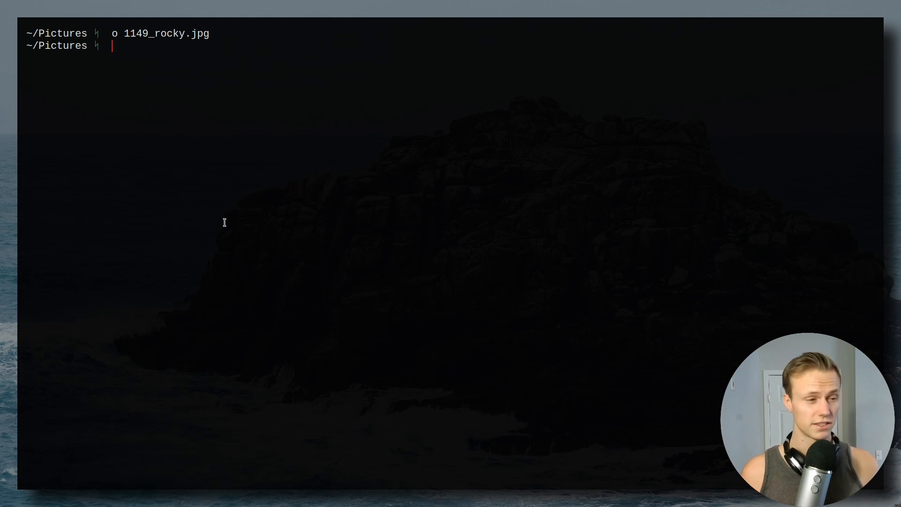
Run convert 1149_rocky.jpg -channel RGB -negate output.png to make an inverted copy.
{"action": "type", "text": "con"}
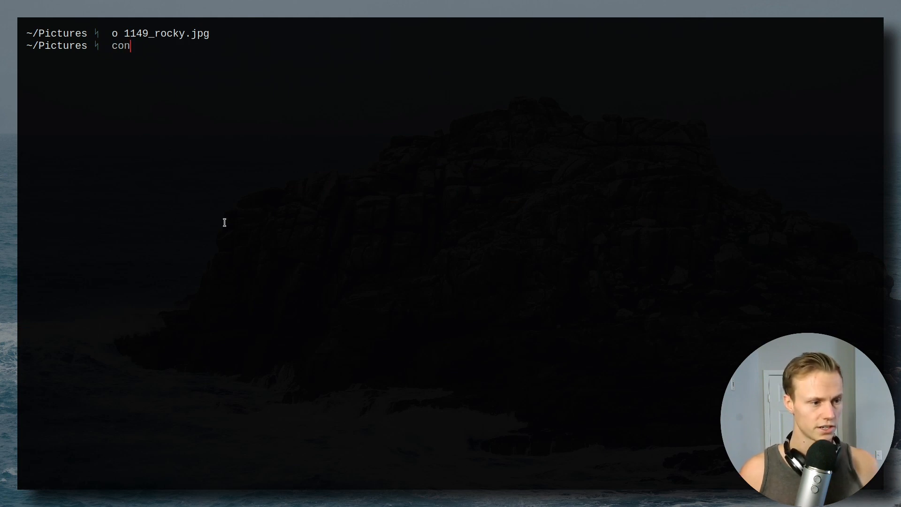
{"action": "type", "text": "vert"}
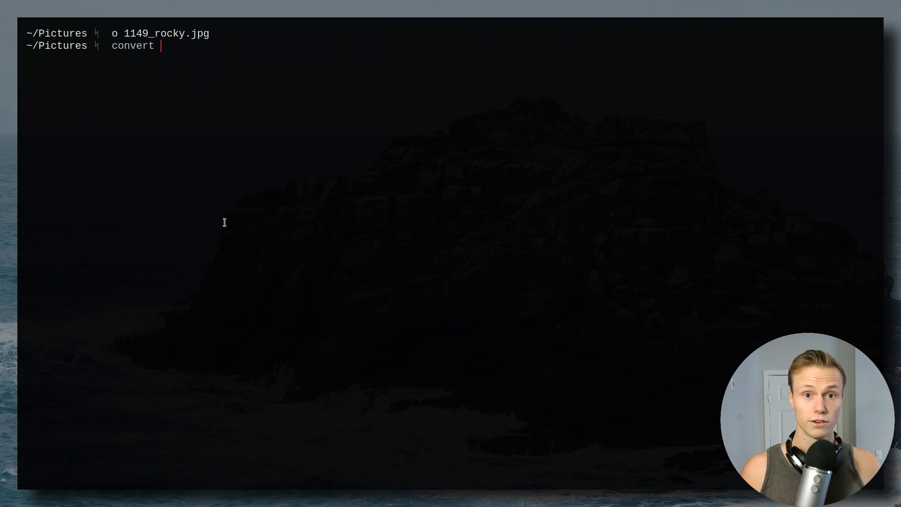
{"action": "type", "text": "1149_rocky.jpg -ch"}
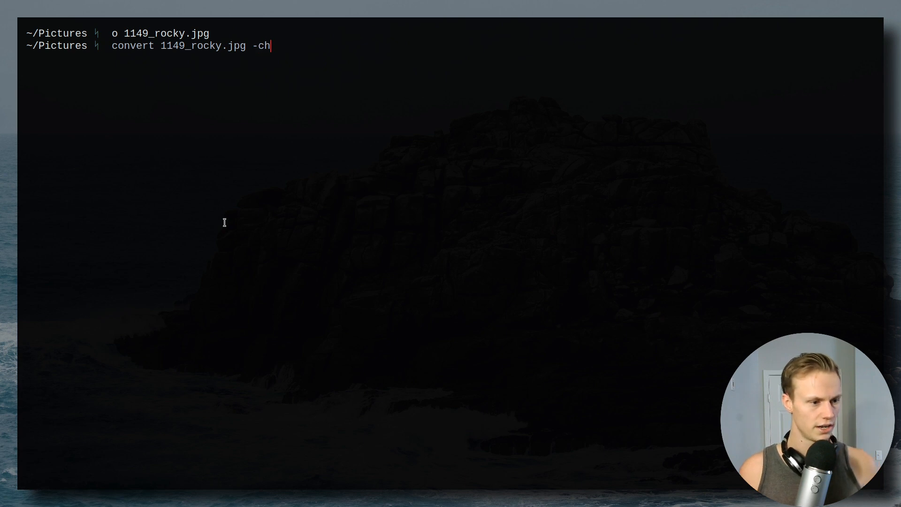
{"action": "type", "text": "annel r"}
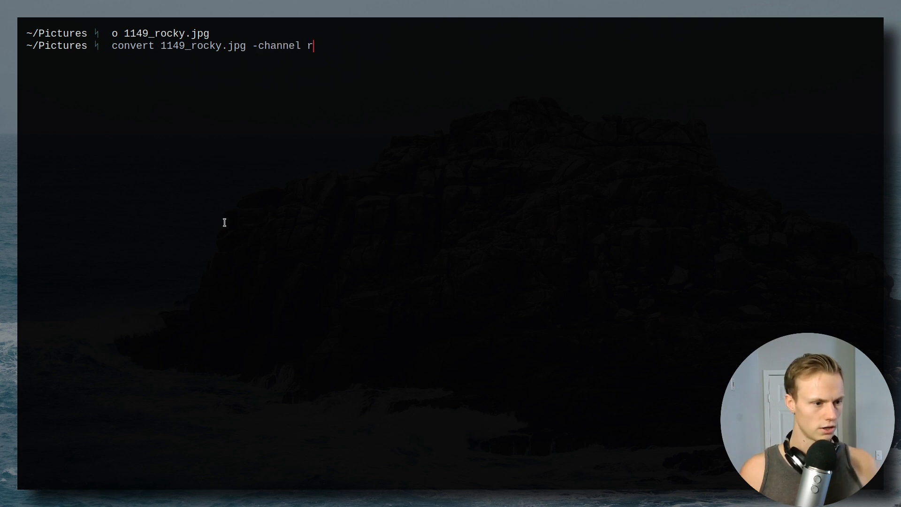
{"action": "type", "text": "GB"}
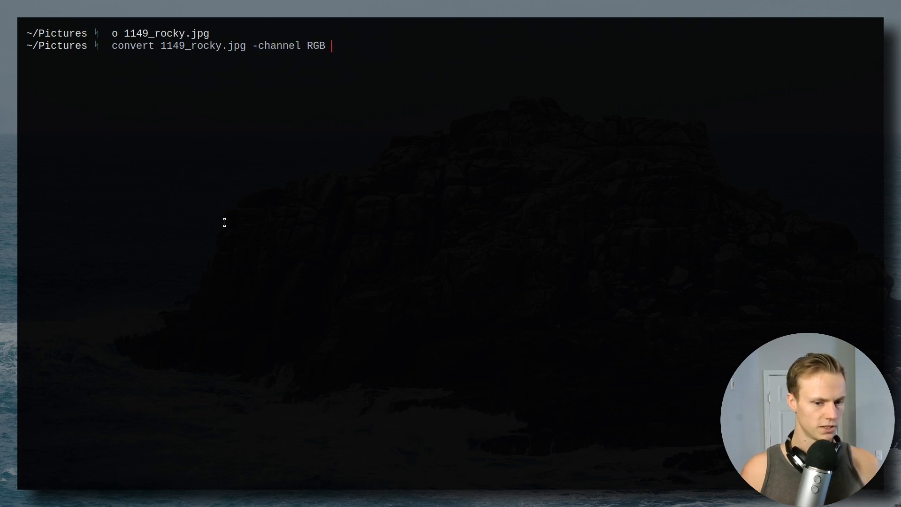
{"action": "type", "text": "-negate"}
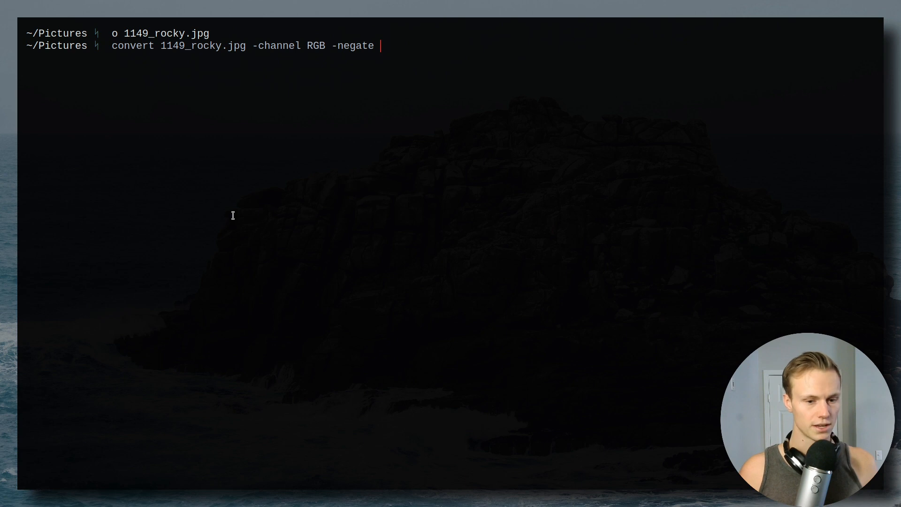
{"action": "type", "text": "op"}
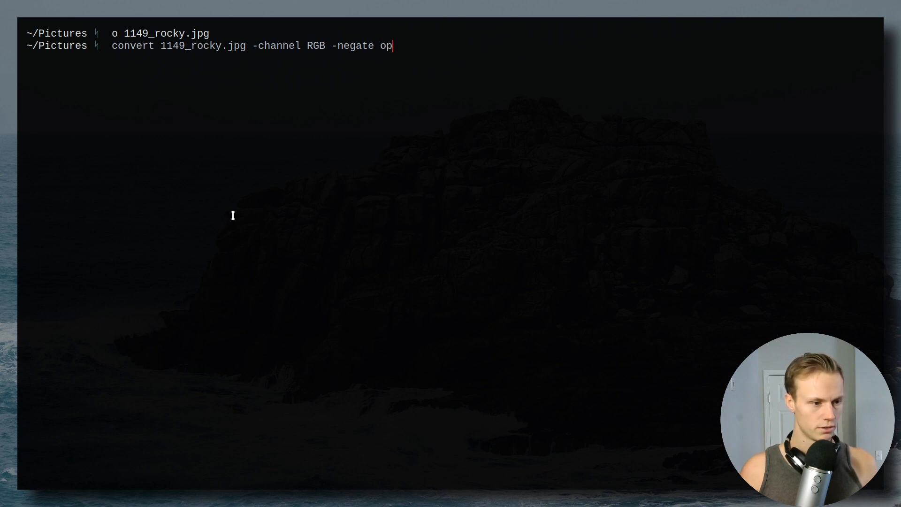
{"action": "type", "text": "tput.png"}
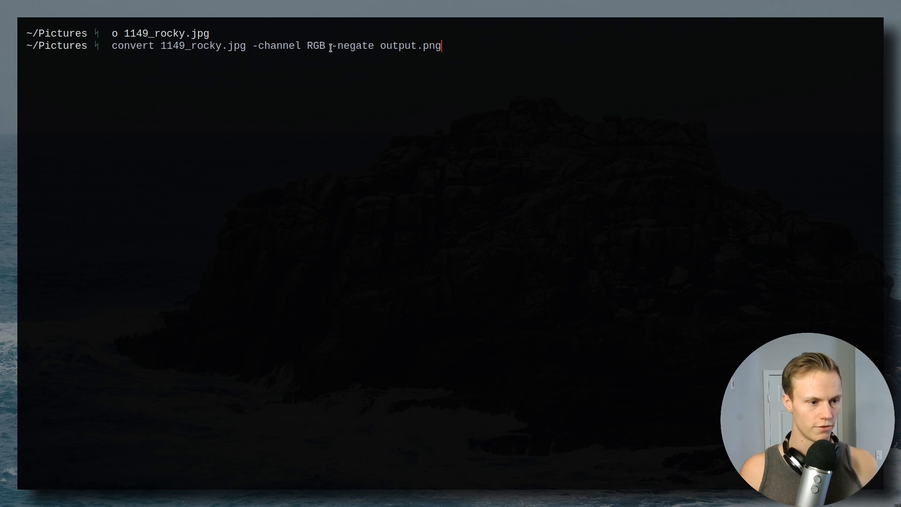
View the resulting output.png with the o command.
{"action": "double_click", "coordinate": [396, 45]}
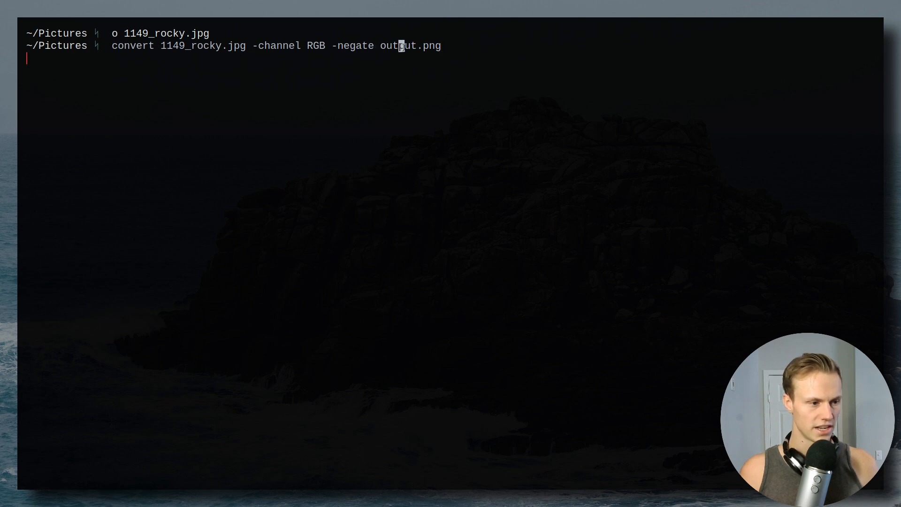
{"action": "mouse_move", "coordinate": [350, 133]}
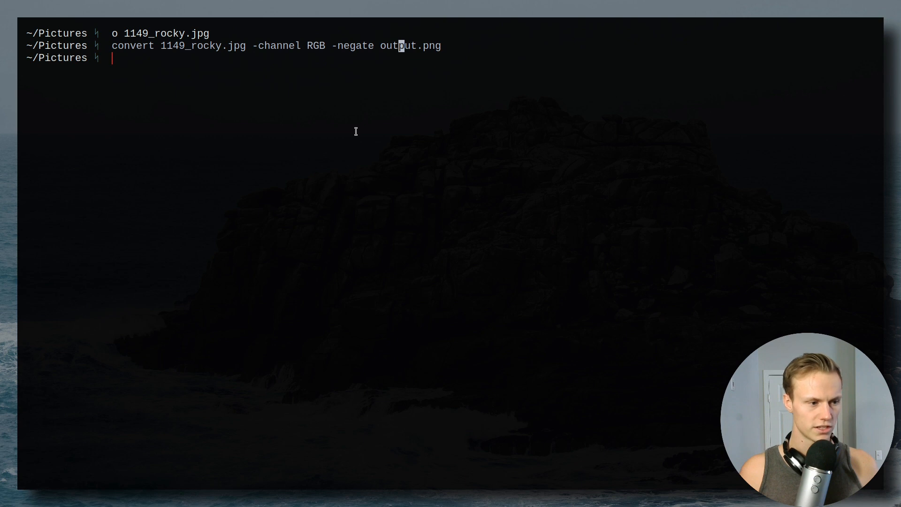
{"action": "type", "text": "o output.png"}
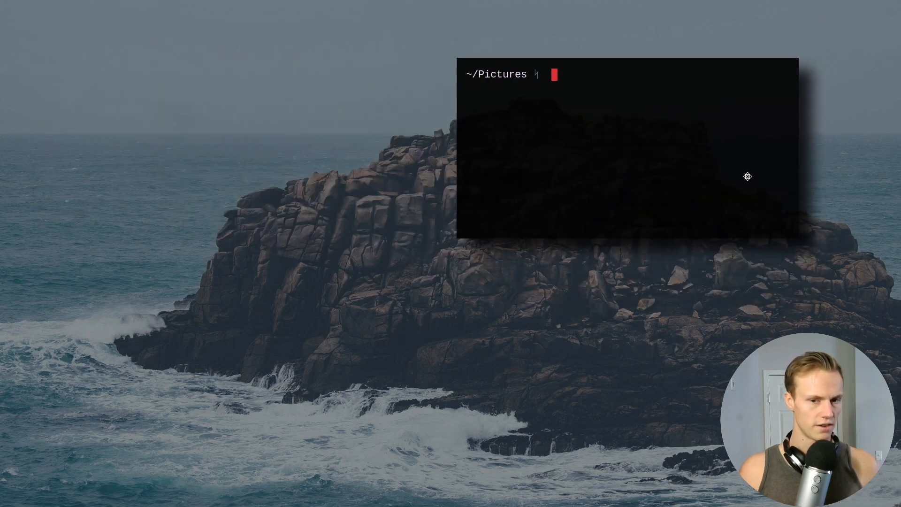
{"action": "mouse_move", "coordinate": [174, 220]}
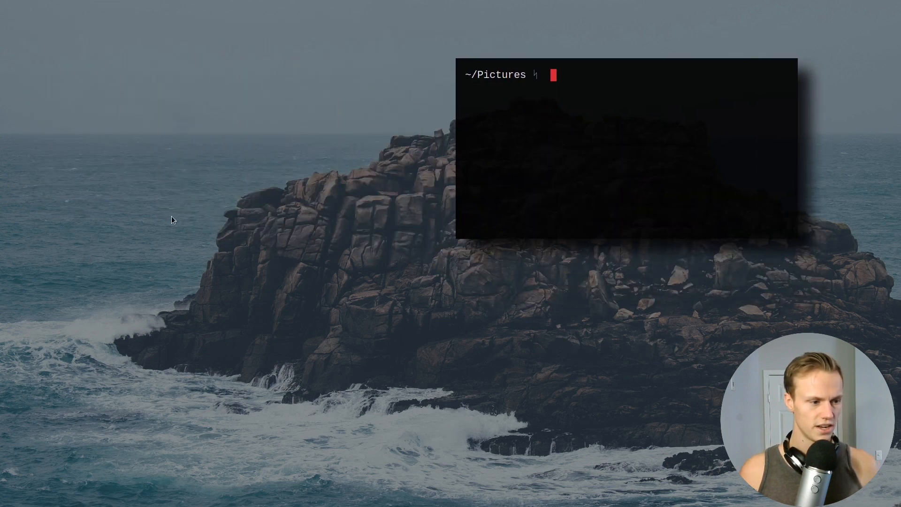
{"action": "mouse_move", "coordinate": [159, 271]}
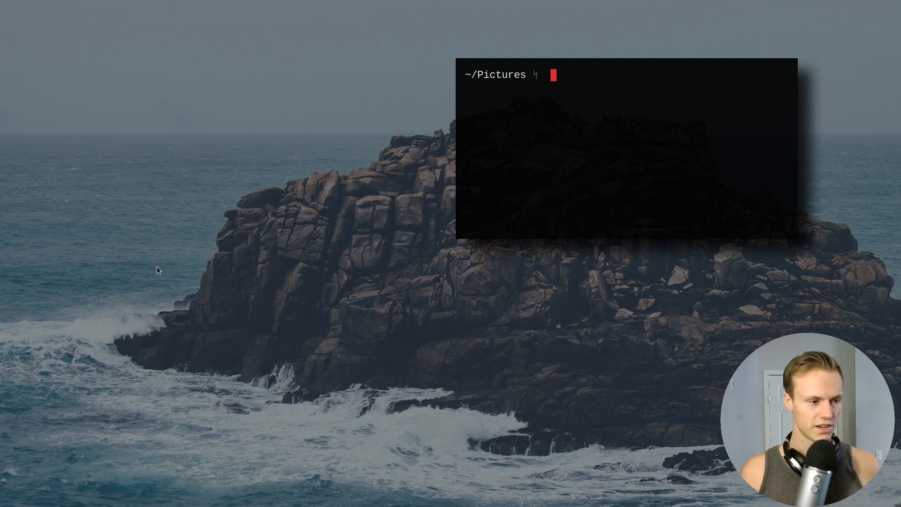
{"action": "mouse_move", "coordinate": [299, 227]}
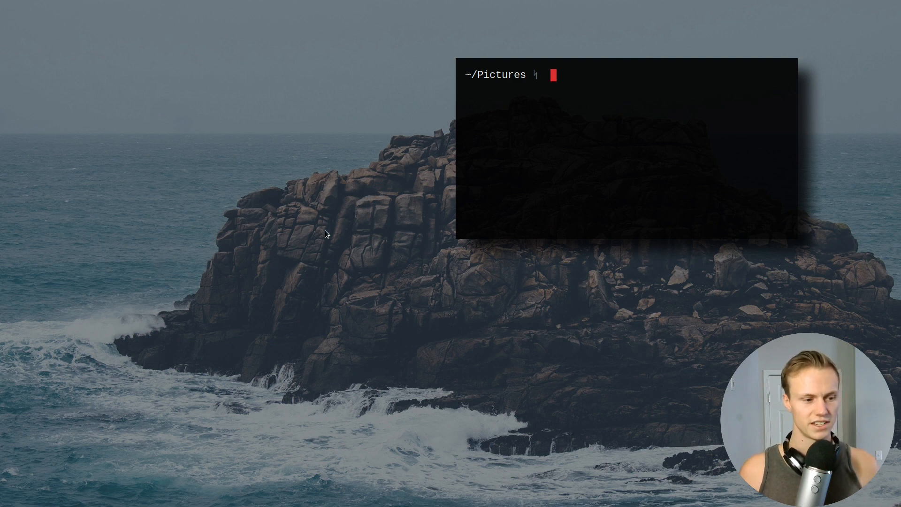
{"action": "mouse_move", "coordinate": [361, 278]}
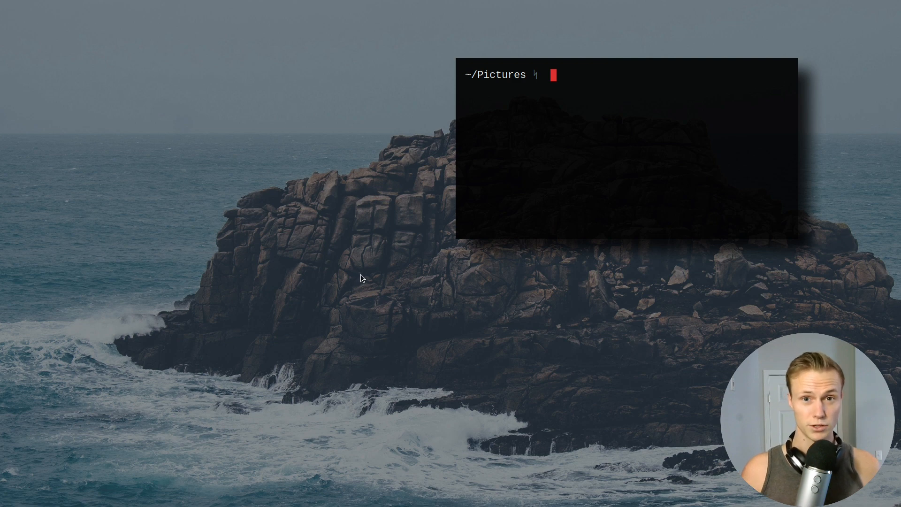
{"action": "mouse_move", "coordinate": [414, 244]}
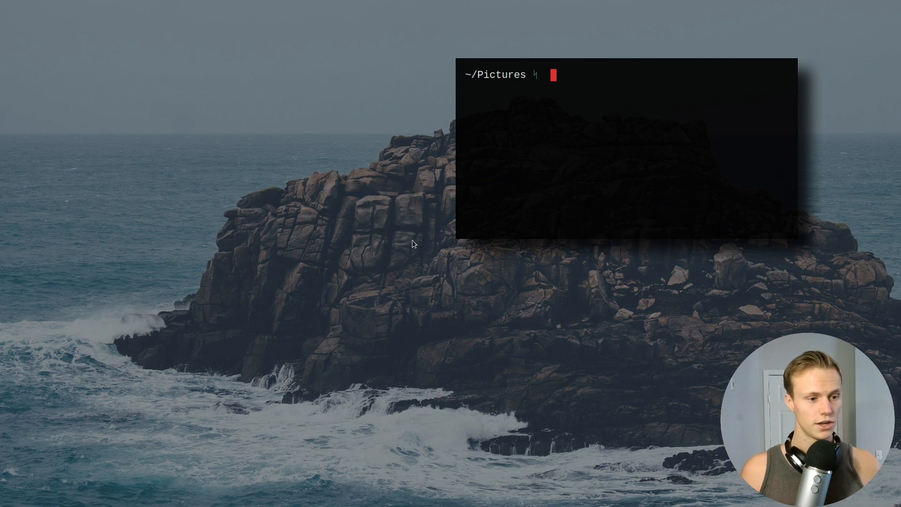
{"action": "mouse_move", "coordinate": [380, 217]}
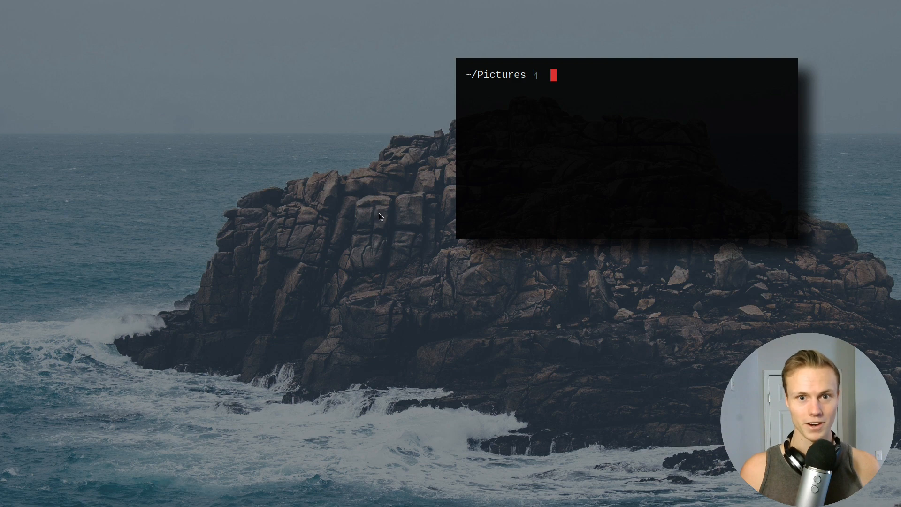
{"action": "mouse_move", "coordinate": [316, 219]}
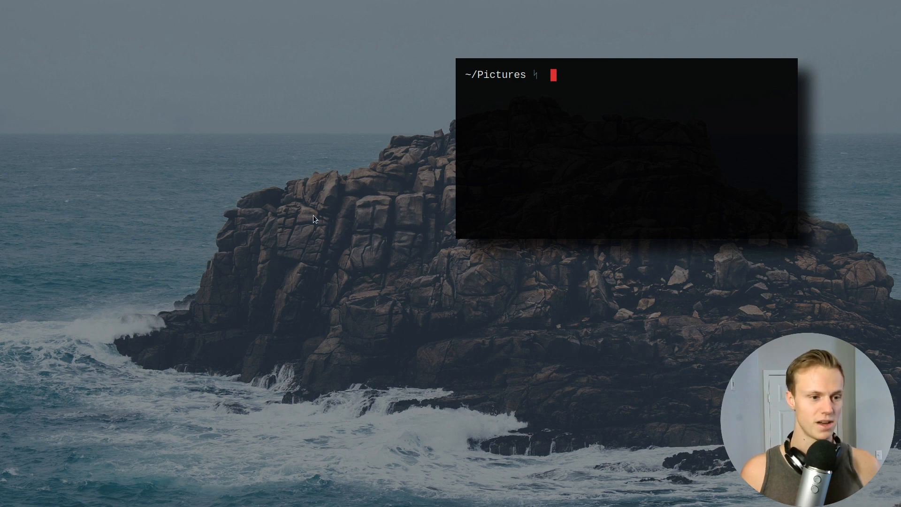
Enter the import screen.png command to capture a screenshot.
{"action": "type", "text": "info groff"}
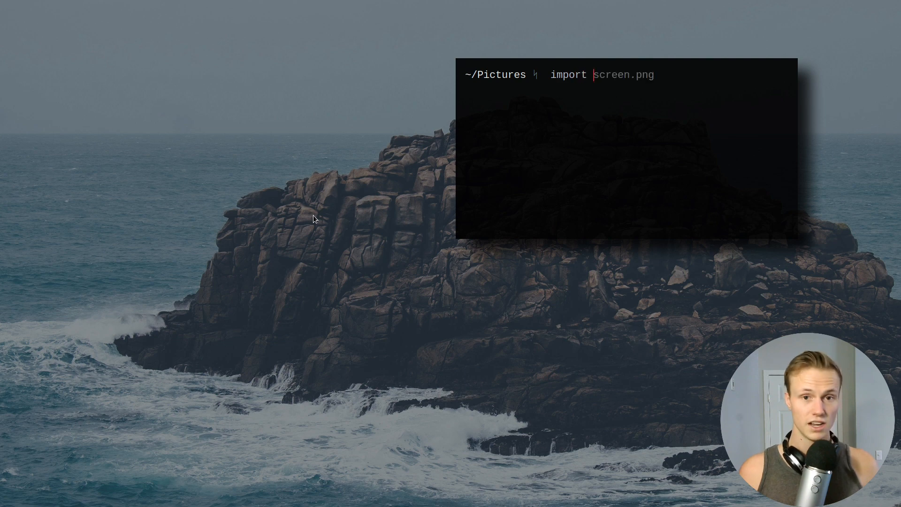
{"action": "mouse_move", "coordinate": [416, 269]}
{"action": "type", "text": " screen.png"}
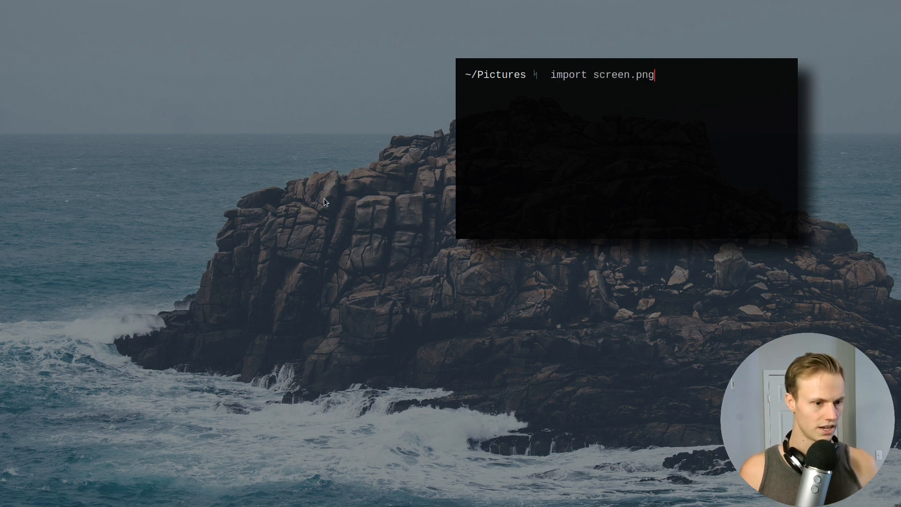
{"action": "mouse_move", "coordinate": [304, 179]}
{"action": "type", "text": "o screen.png"}
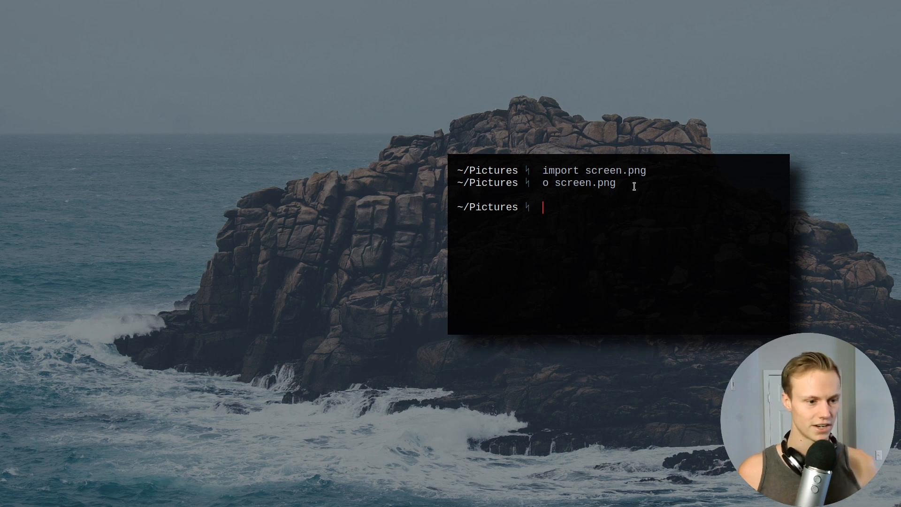
Recall import screen.png and insert -channel rgb -negate before the file name.
{"action": "type", "text": "import screen.png"}
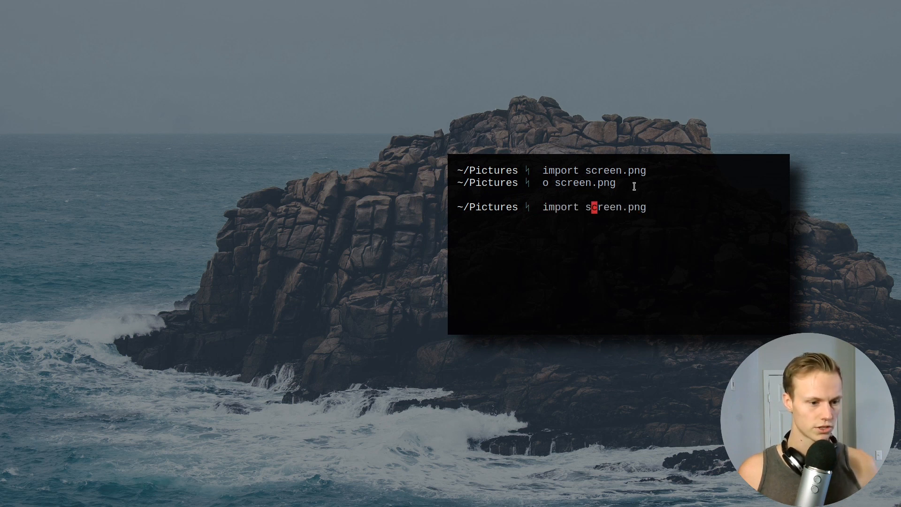
{"action": "key", "text": "Tab"}
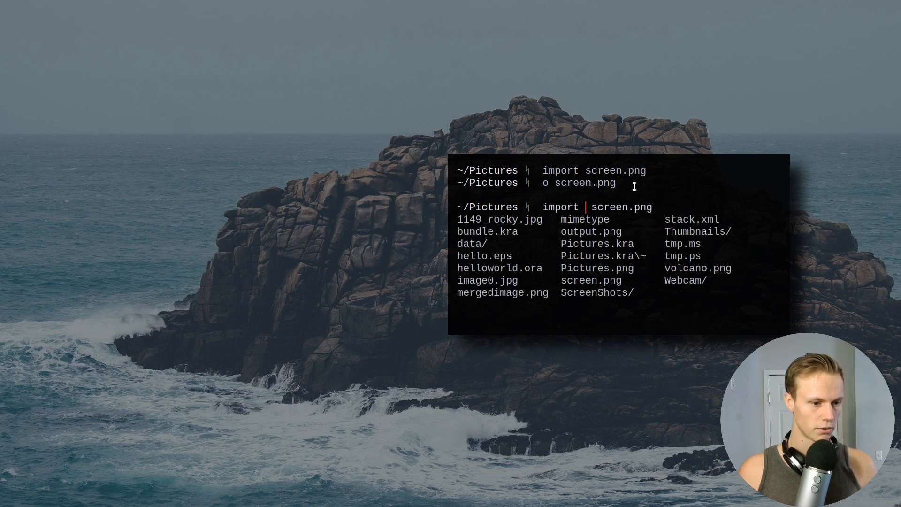
{"action": "type", "text": "-channel"}
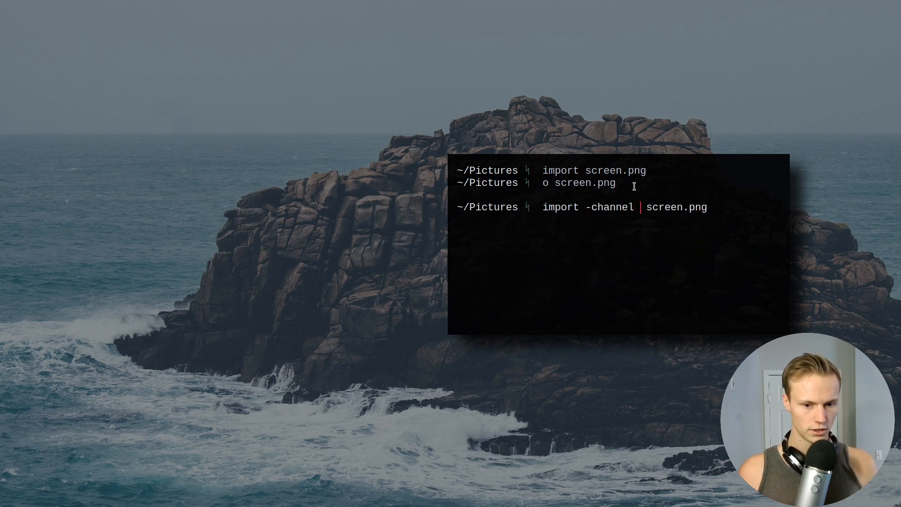
{"action": "type", "text": "rgb -nega"}
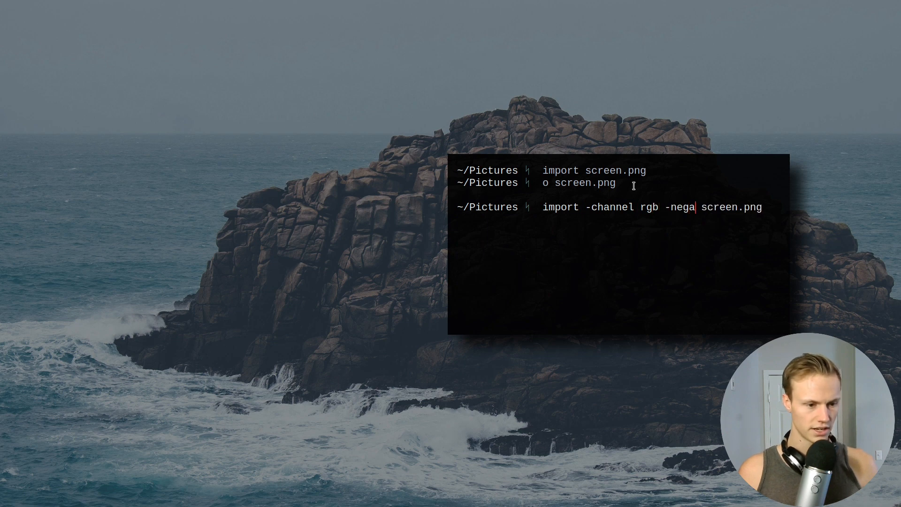
{"action": "type", "text": "te"}
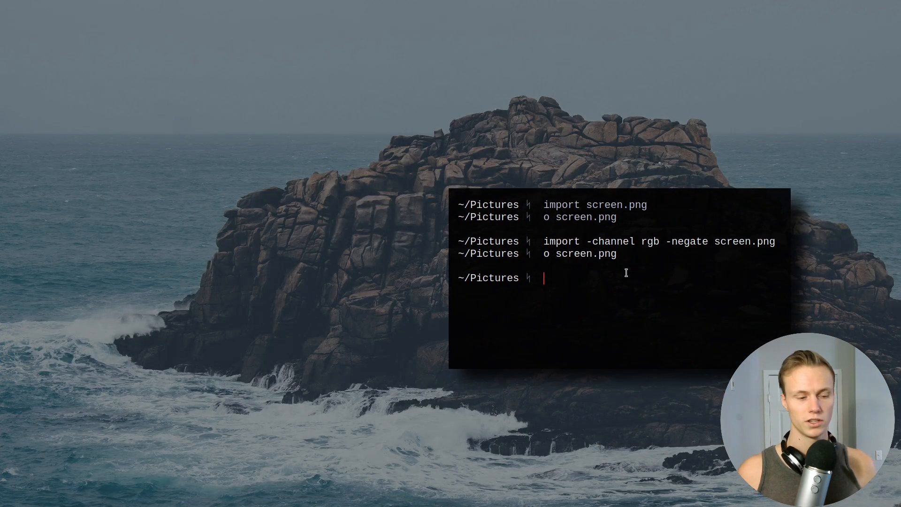
{"action": "mouse_move", "coordinate": [454, 266]}
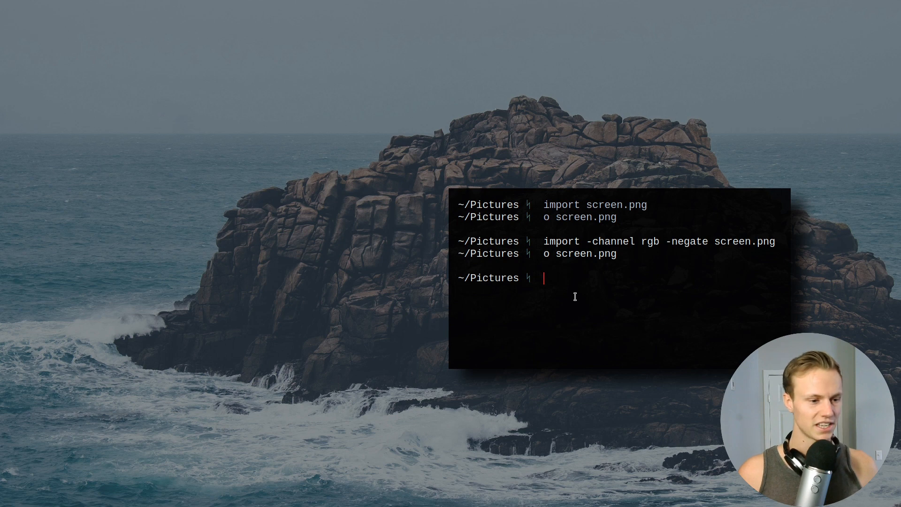
{"action": "mouse_move", "coordinate": [600, 287]}
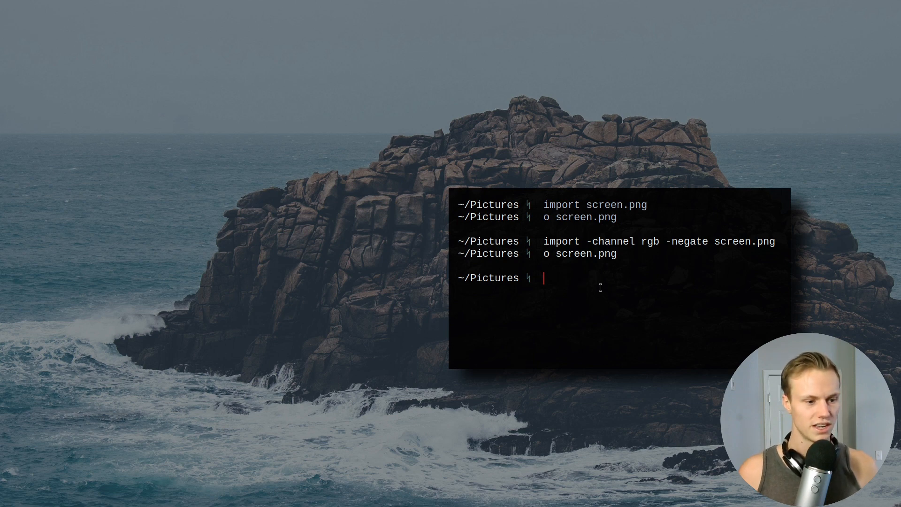
{"action": "mouse_move", "coordinate": [661, 304]}
{"action": "type", "text": "import -channel rgb -negate screen.png"}
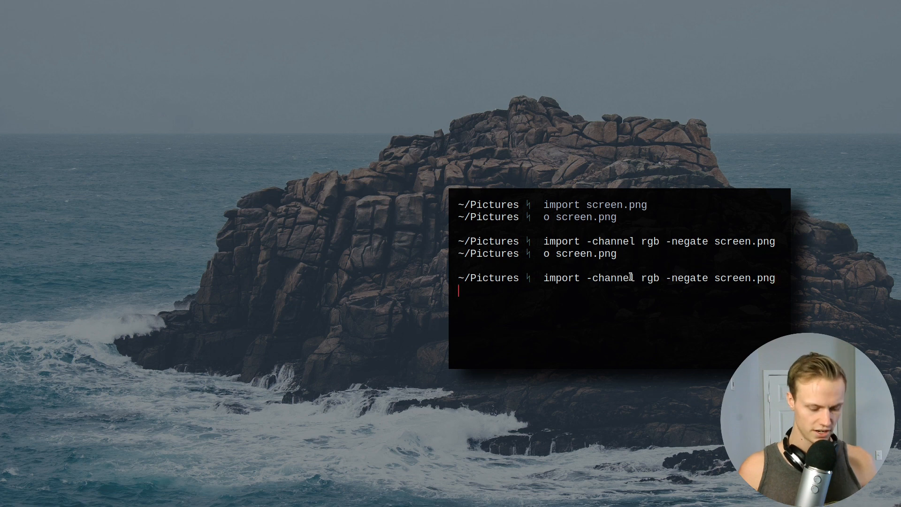
Chain && o screen.png onto the negated import command and run it.
{"action": "type", "text": "&&"}
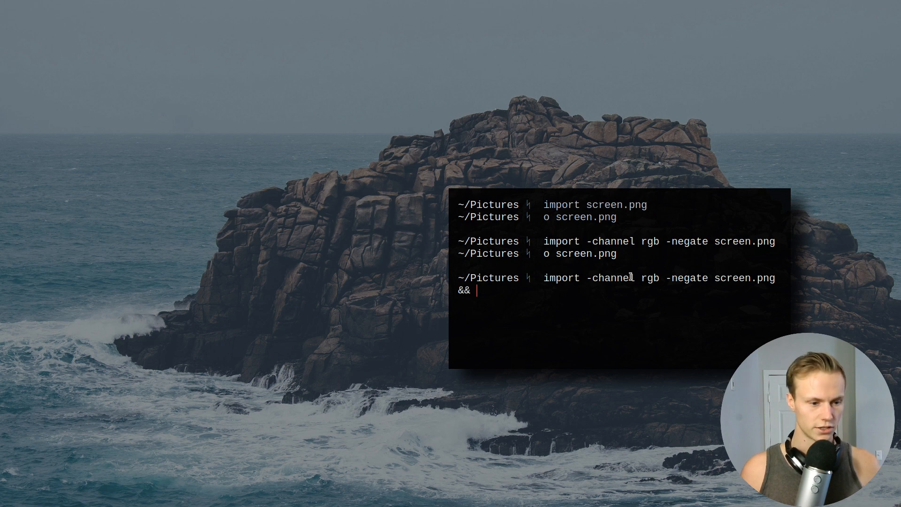
{"action": "type", "text": "screenkey"}
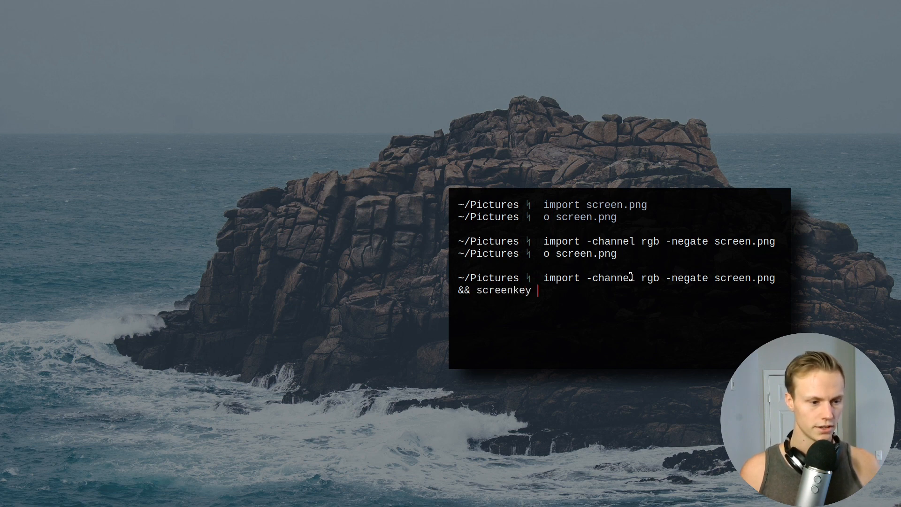
{"action": "type", "text": "o screen.png"}
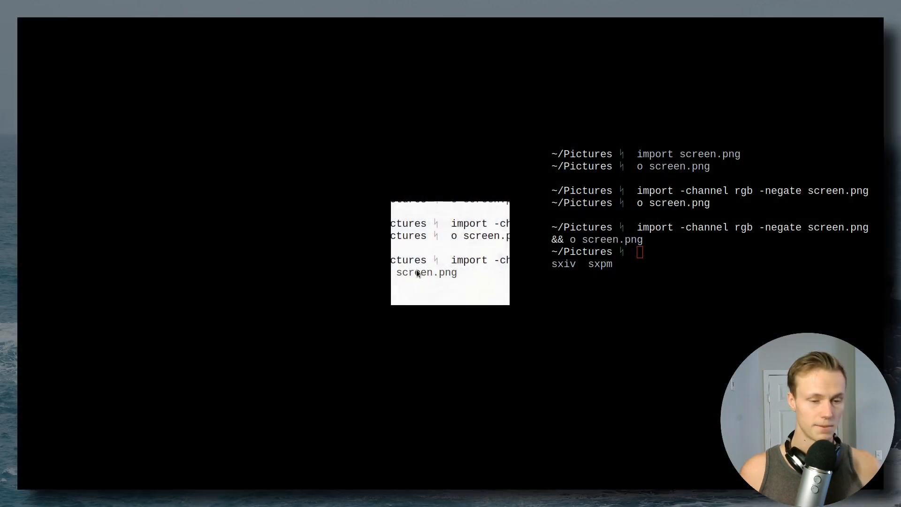
{"action": "mouse_move", "coordinate": [428, 274]}
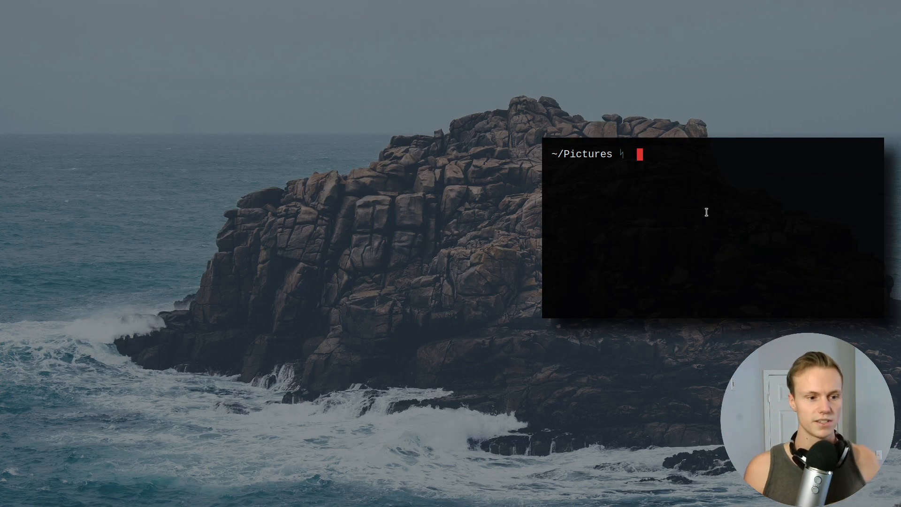
Run windowshot.sh and choose 'current window' in the dmenu prompt.
{"action": "type", "text": "windowshot.sh"}
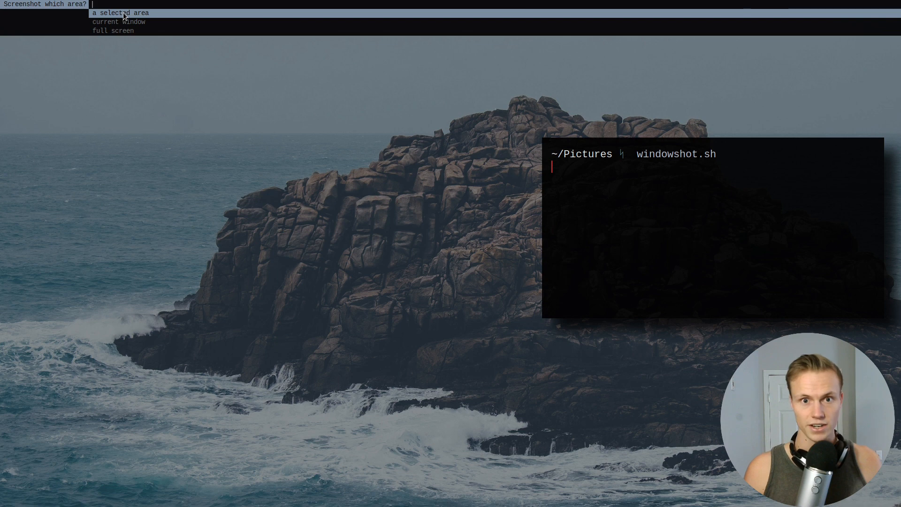
{"action": "mouse_move", "coordinate": [125, 27]}
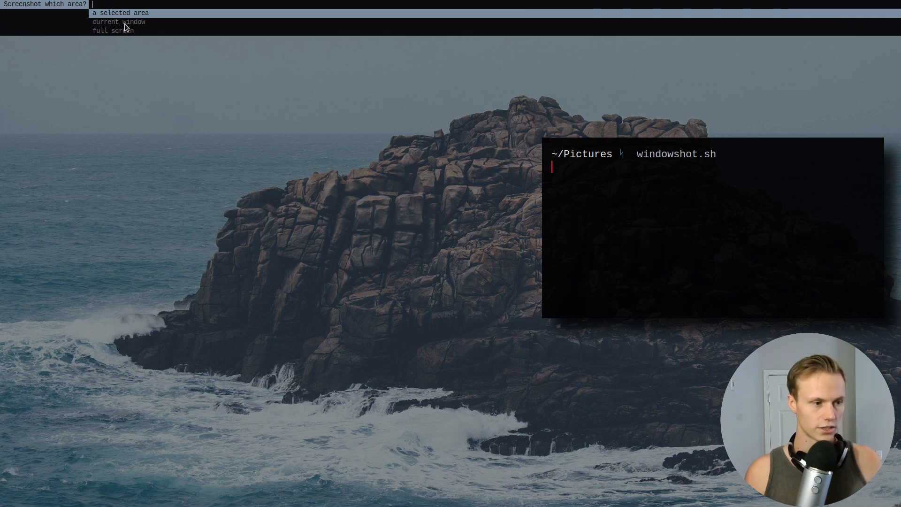
{"action": "mouse_move", "coordinate": [142, 29]}
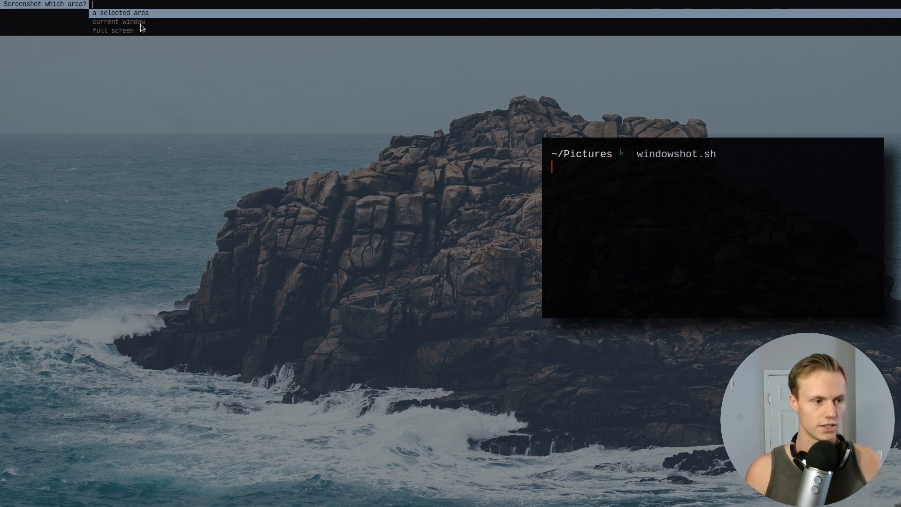
{"action": "left_click", "coordinate": [118, 21]}
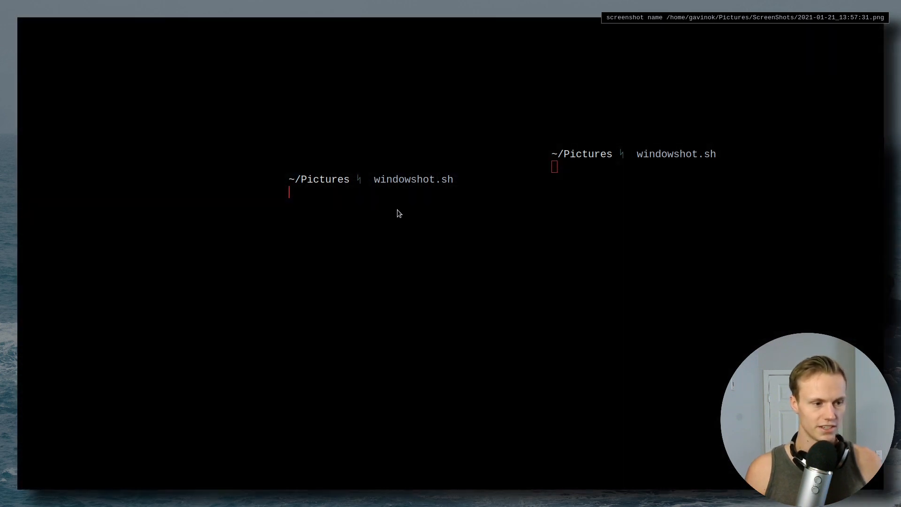
{"action": "mouse_move", "coordinate": [388, 291]}
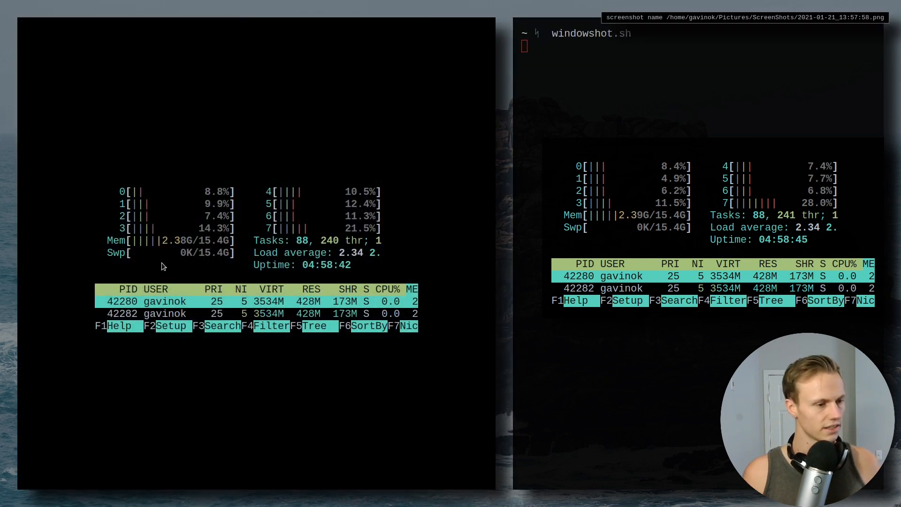
{"action": "mouse_move", "coordinate": [239, 281]}
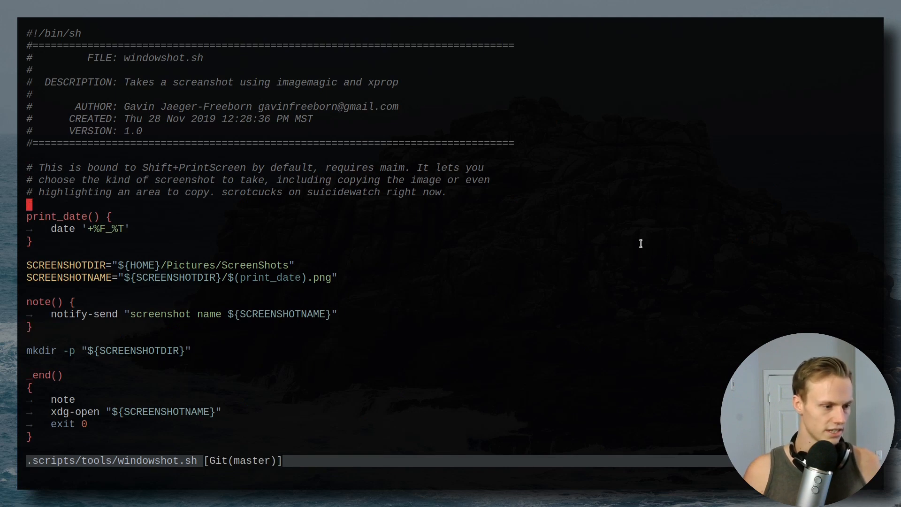
Scroll down windowshot.sh to its region, window and root capture functions.
{"action": "scroll", "scroll_direction": "down", "scroll_amount": 3}
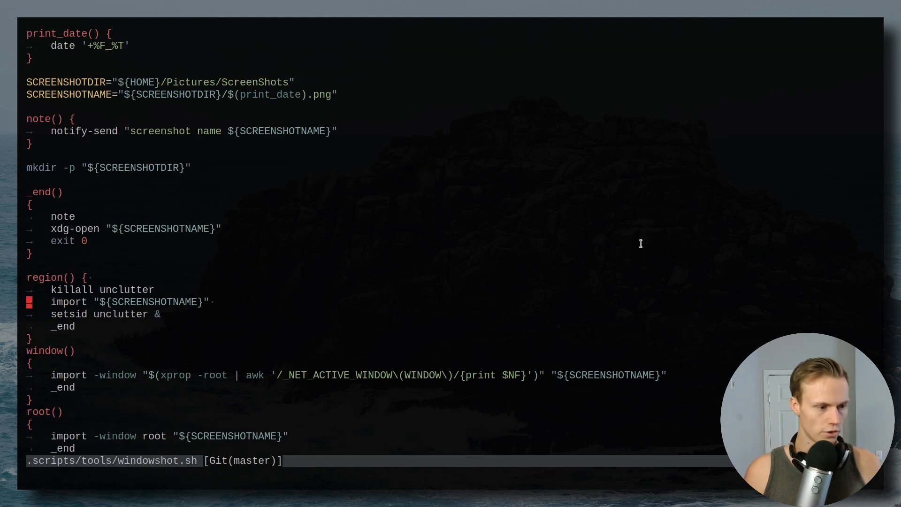
{"action": "scroll", "scroll_direction": "down", "scroll_amount": 3}
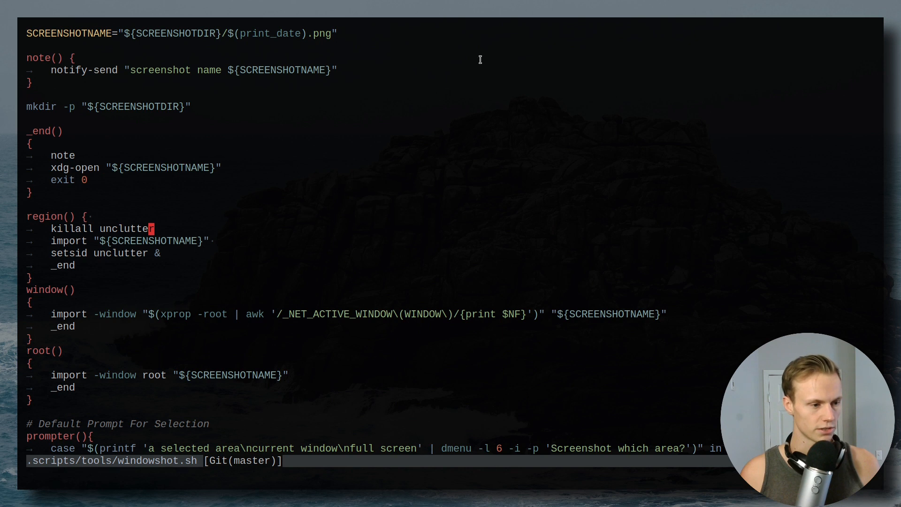
{"action": "mouse_move", "coordinate": [428, 138]}
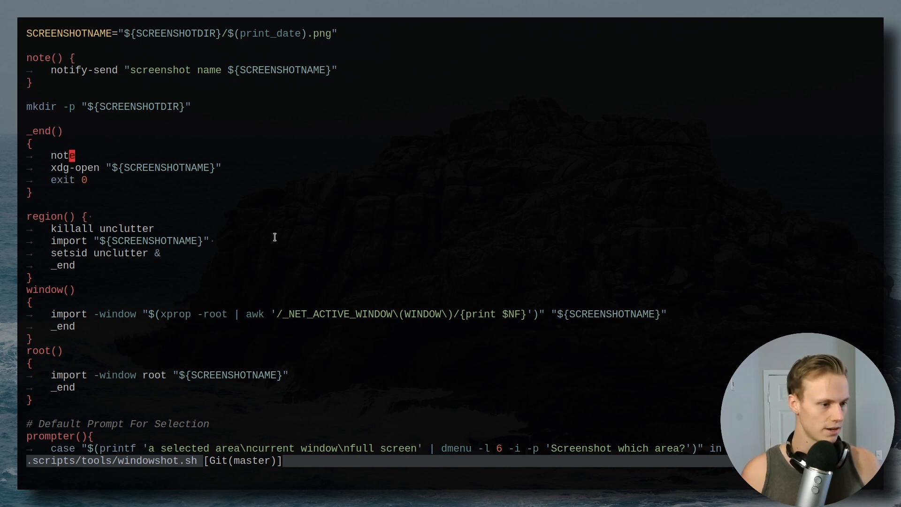
{"action": "scroll", "scroll_direction": "down", "scroll_amount": 3}
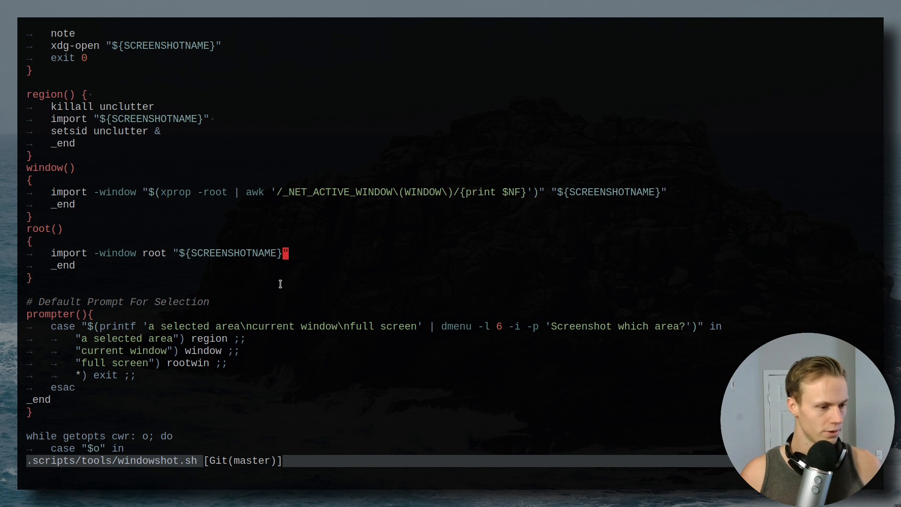
{"action": "mouse_move", "coordinate": [205, 272]}
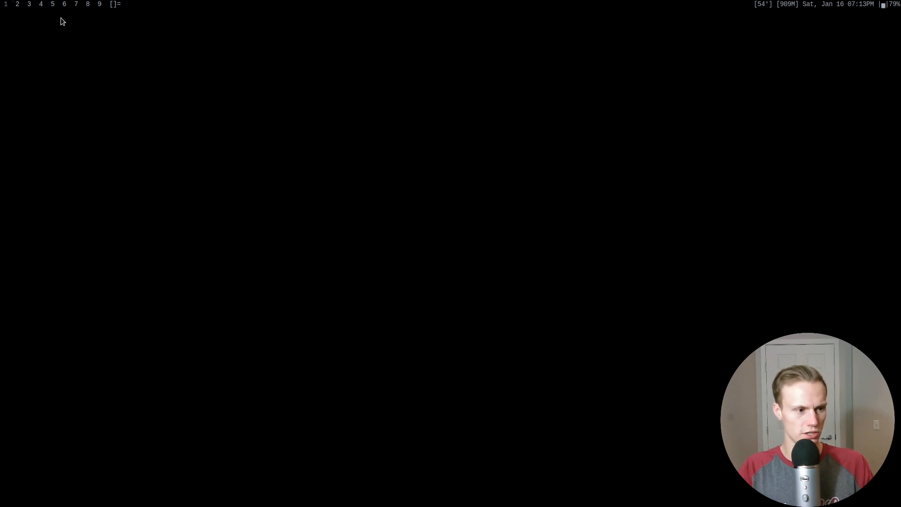
Run display -backdrop -background '#3f3f3f' -flatten -window root volcano.png as wallpaper.
{"action": "type", "text": "display -backdrop -background '#3f3f3f' -flatten -window root volcano.png"}
{"action": "type", "text": "pp"}
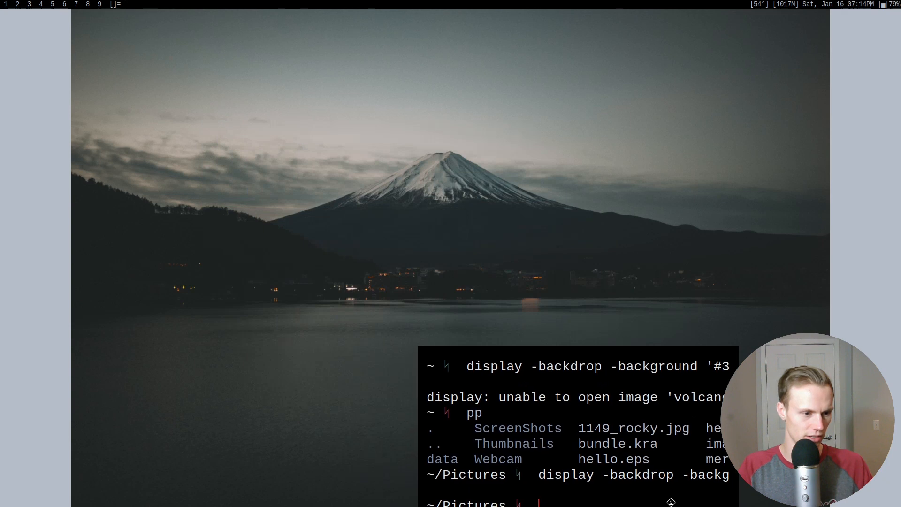
{"action": "mouse_move", "coordinate": [575, 171]}
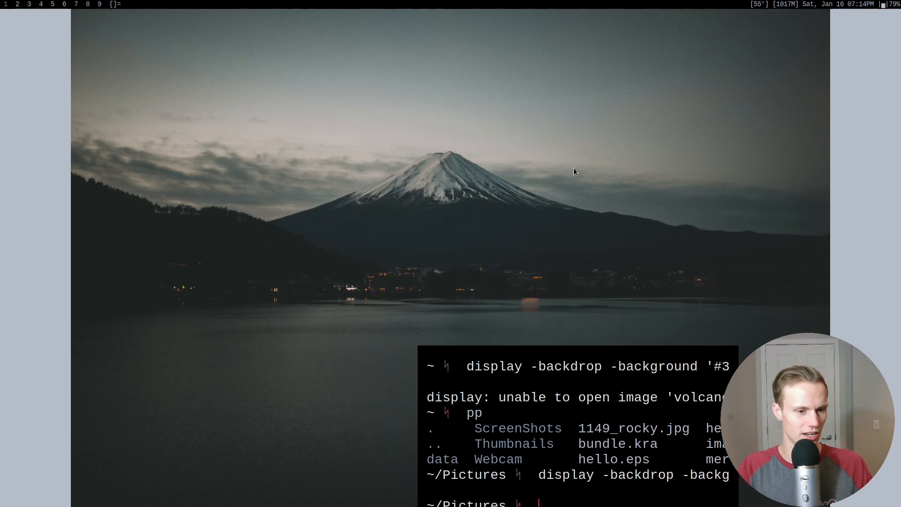
{"action": "mouse_move", "coordinate": [858, 132]}
{"action": "type", "text": "display -backdrop -background '#3f3f3f' -flatten -window root volcano.png"}
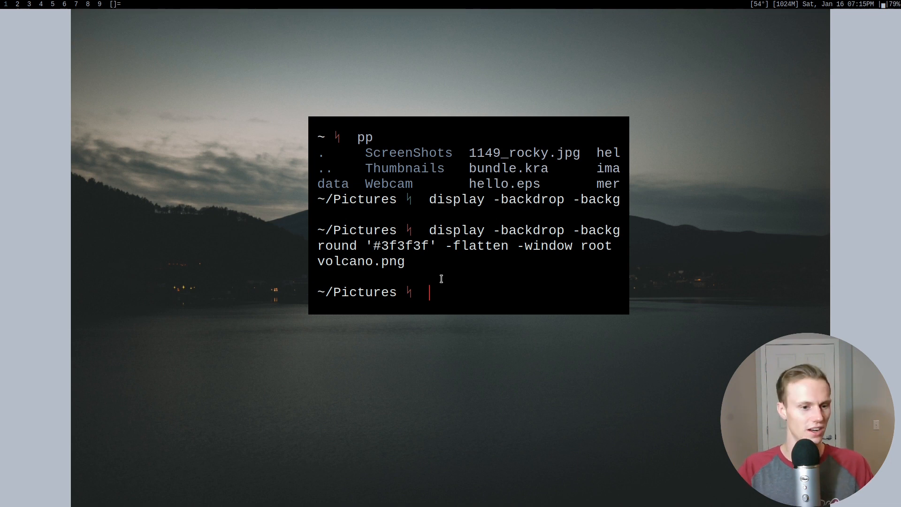
{"action": "mouse_move", "coordinate": [491, 260]}
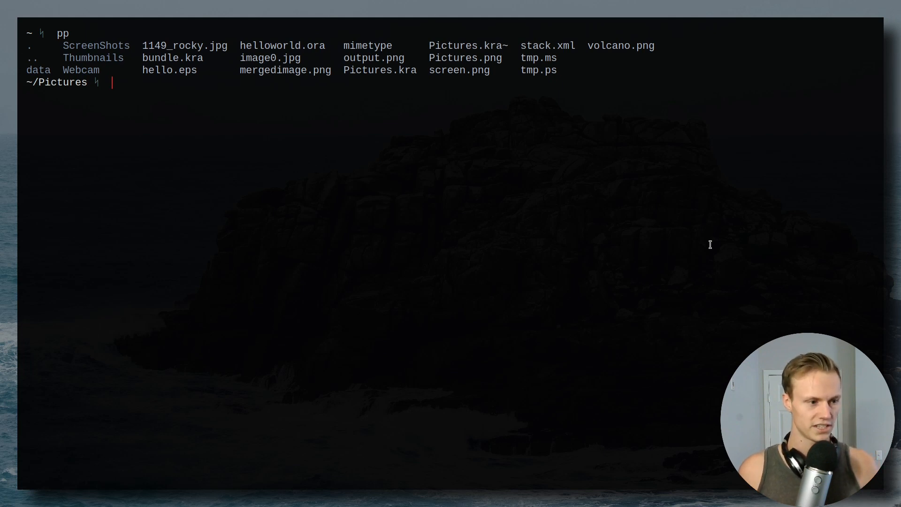
Recall the display command at the Pictures prompt to open 1149_rocky.jpg.
{"action": "type", "text": "display -backdrop -background '#3f3f3f' -flatten -window root volcano.png"}
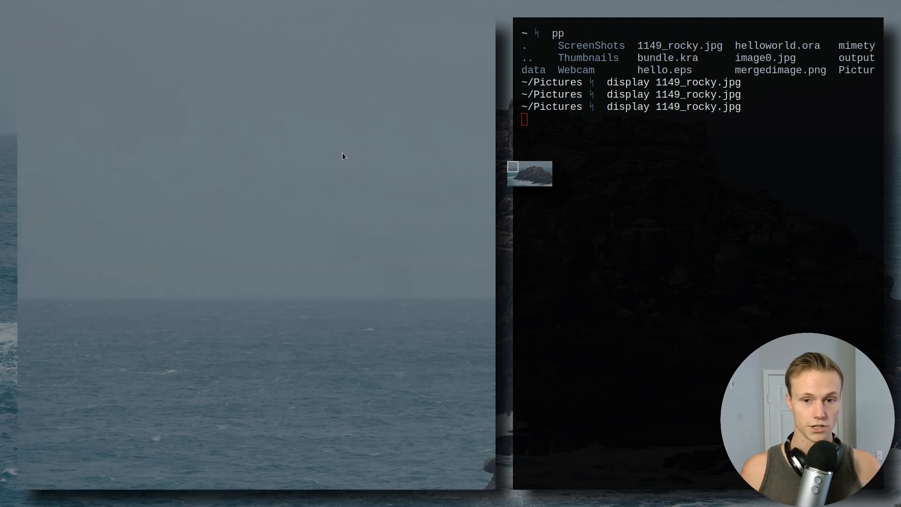
{"action": "mouse_move", "coordinate": [451, 178]}
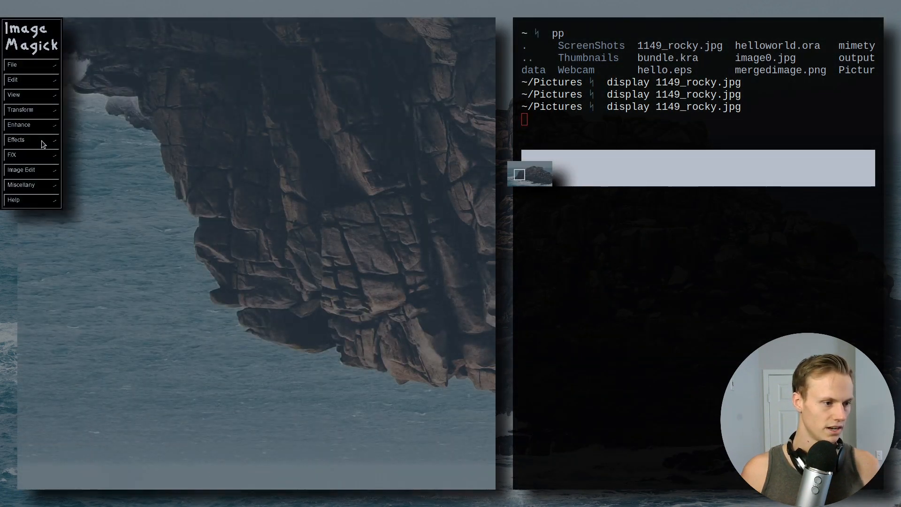
Use Image Edit > Draw to drag a line down the sea left of the rock.
{"action": "left_click", "coordinate": [16, 139]}
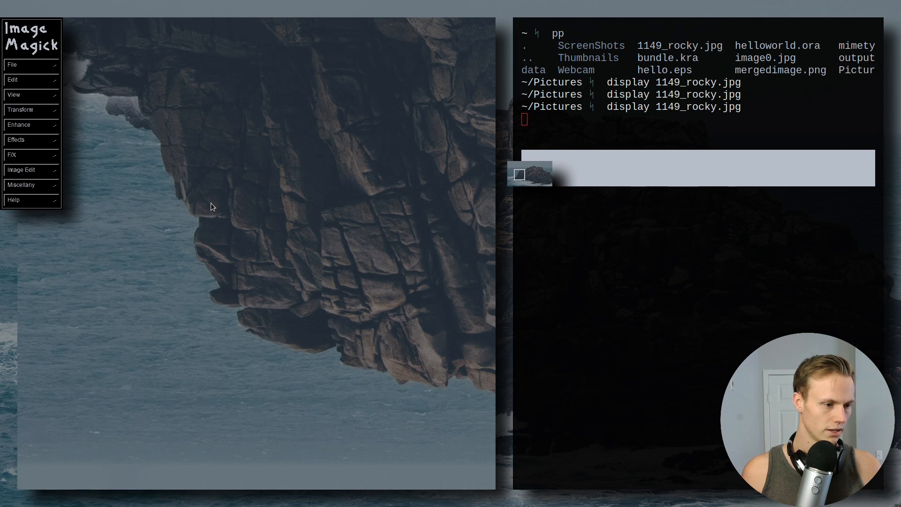
{"action": "left_click", "coordinate": [16, 155]}
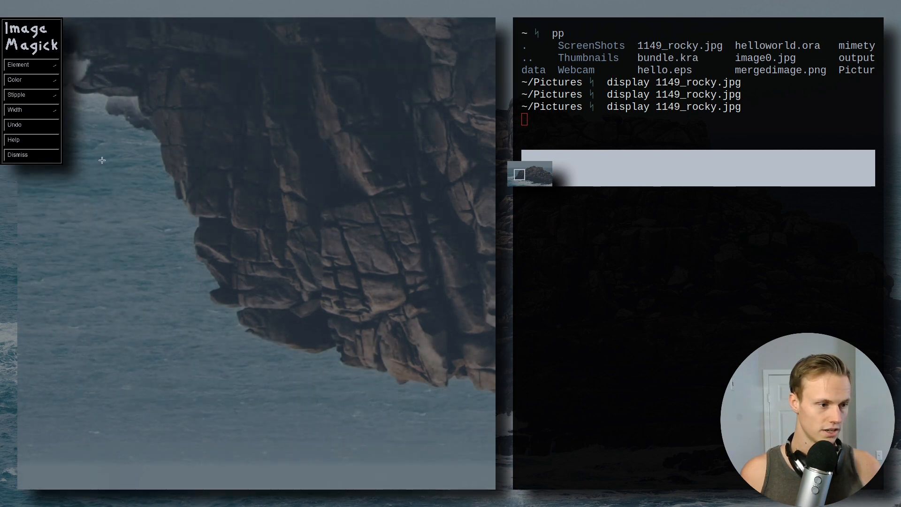
{"action": "left_click_drag", "start_coordinate": [103, 159], "coordinate": [178, 334]}
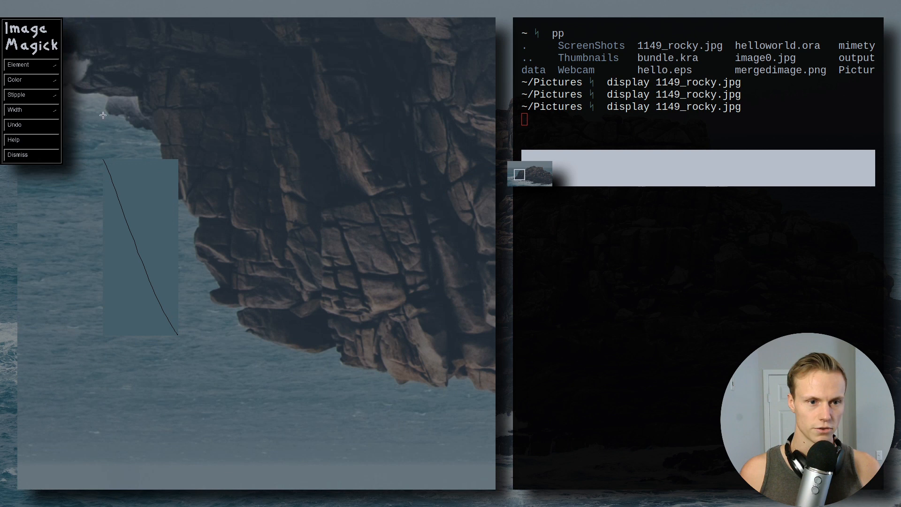
Dismiss drawing mode and return to display's main command menu.
{"action": "left_click", "coordinate": [20, 65]}
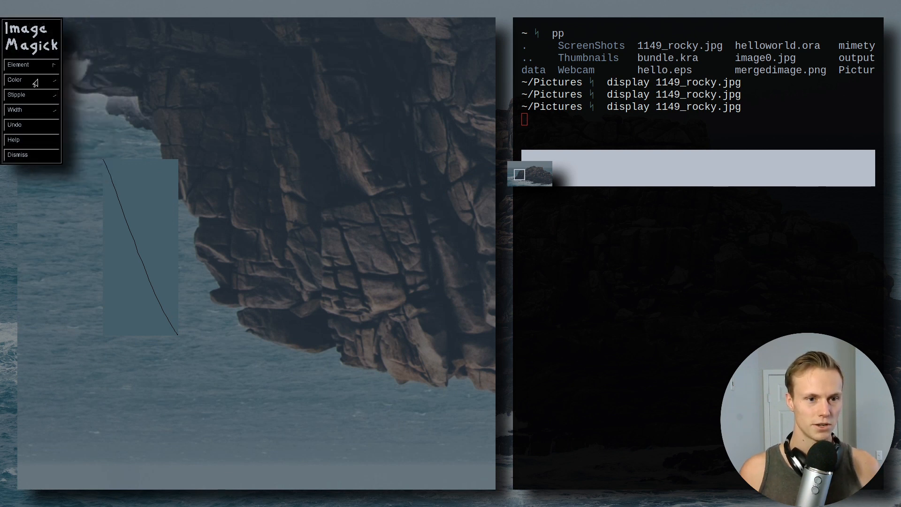
{"action": "left_click", "coordinate": [16, 79]}
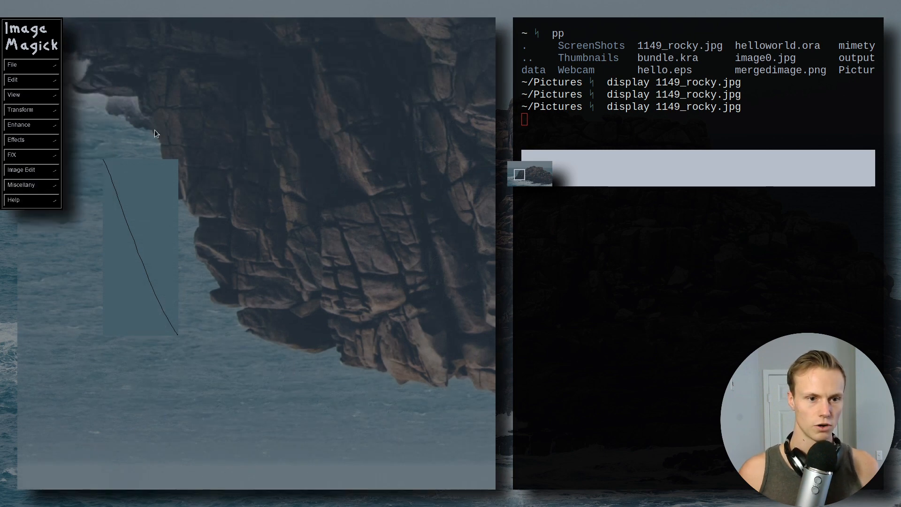
{"action": "mouse_move", "coordinate": [210, 131]}
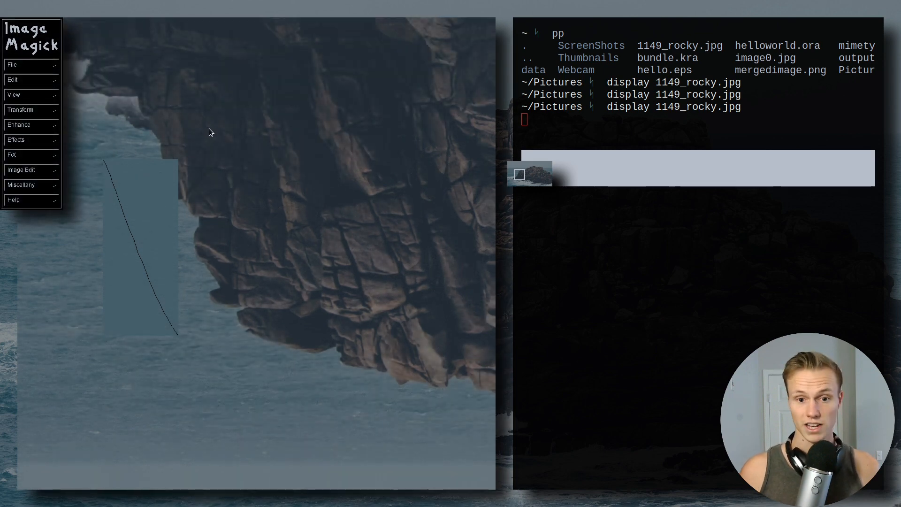
{"action": "left_click", "coordinate": [13, 65]}
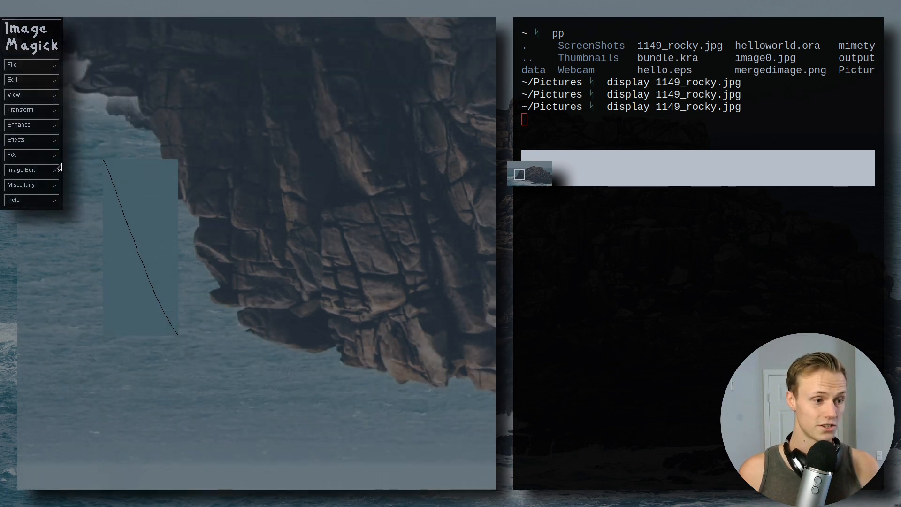
{"action": "mouse_move", "coordinate": [362, 181]}
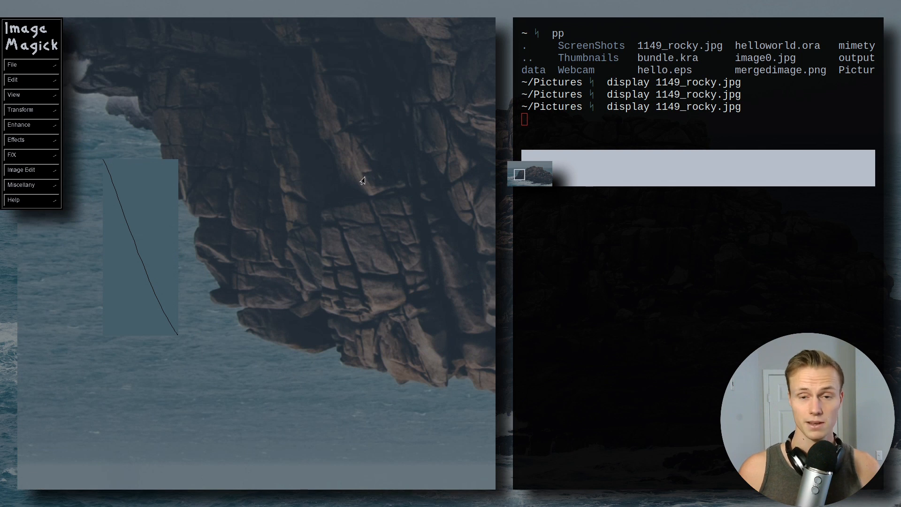
{"action": "mouse_move", "coordinate": [394, 198]}
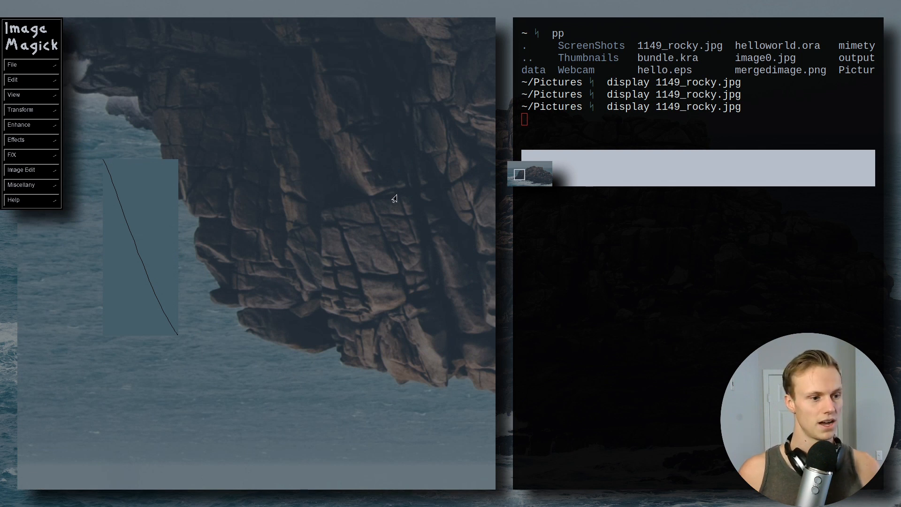
{"action": "mouse_move", "coordinate": [388, 206]}
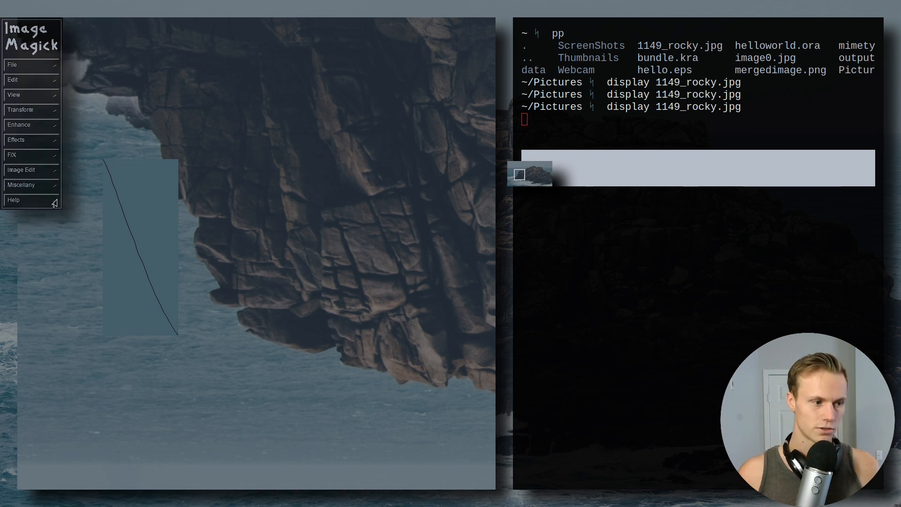
{"action": "left_click", "coordinate": [22, 170]}
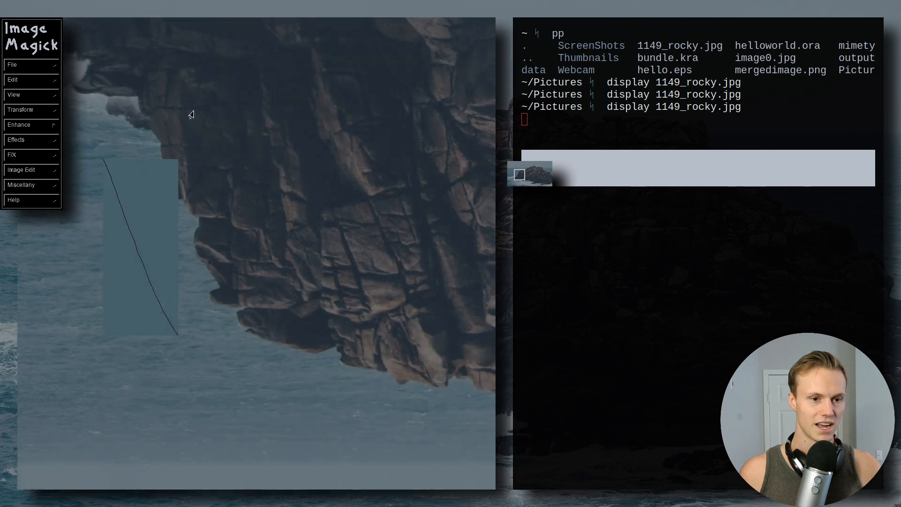
{"action": "mouse_move", "coordinate": [200, 153]}
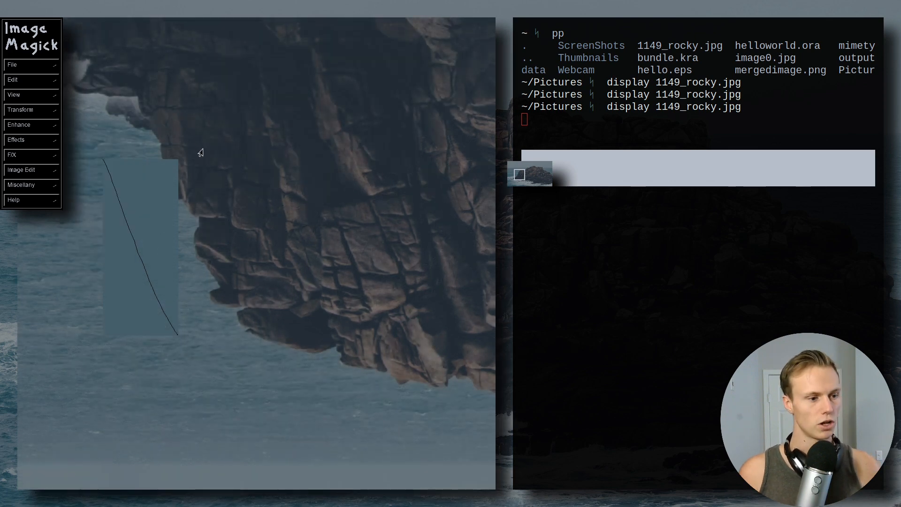